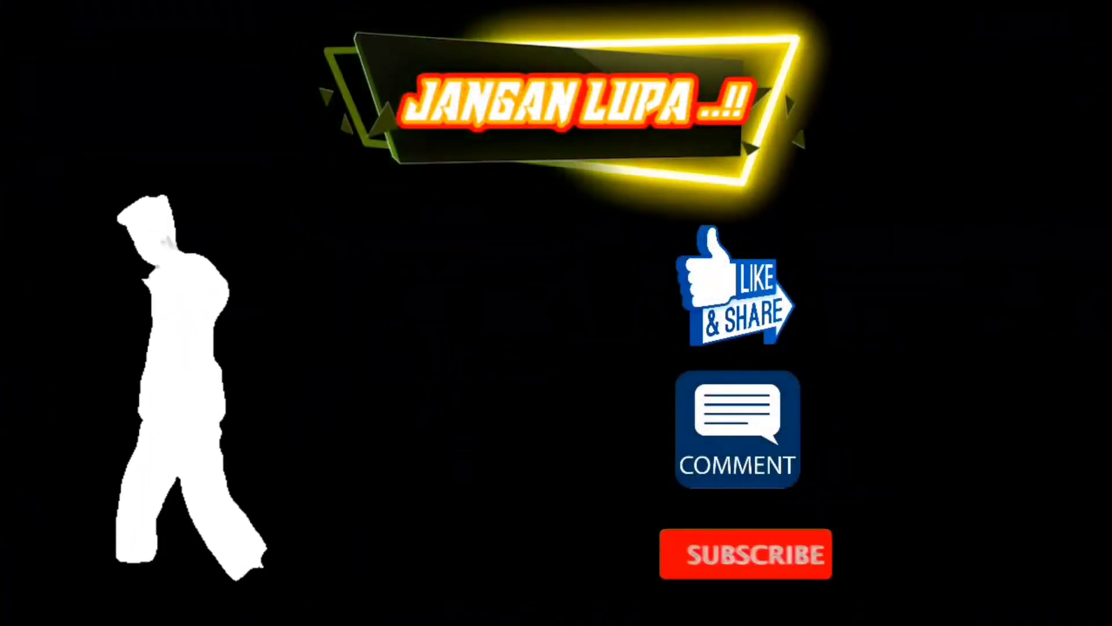
{"action": "left_click", "coordinate": [745, 554]}
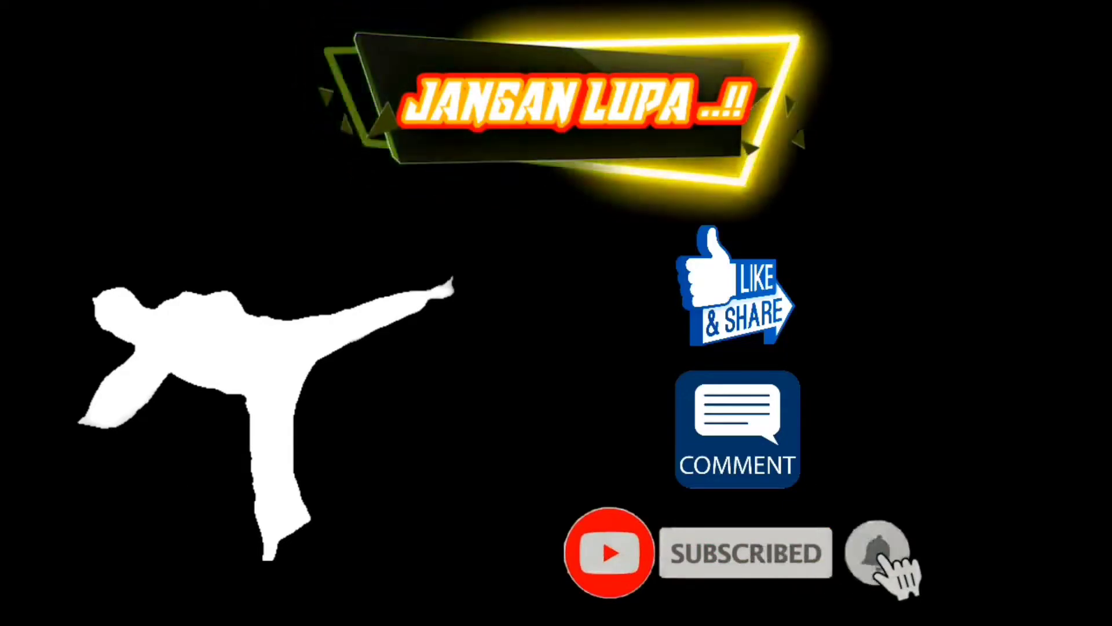